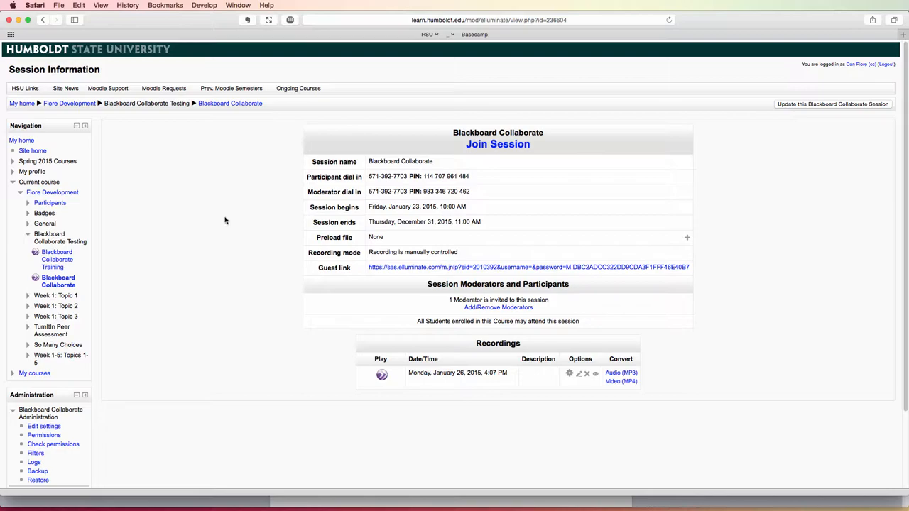
mouse_move(498, 153)
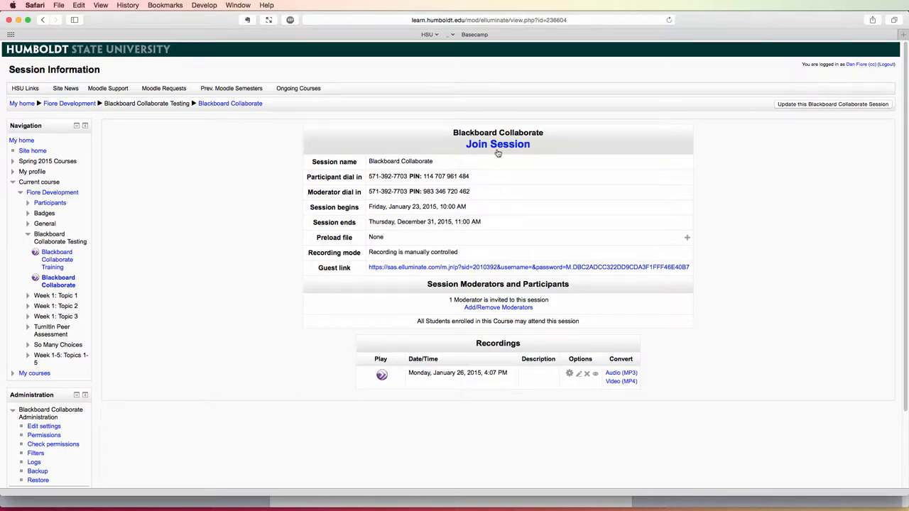
Join the Blackboard Collaborate session via the Join Session link in Moodle.
left_click(498, 144)
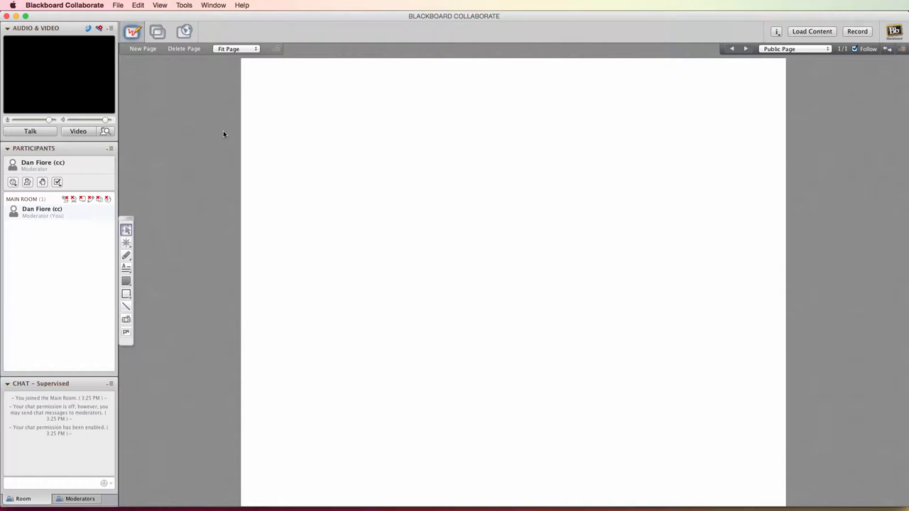
mouse_move(209, 106)
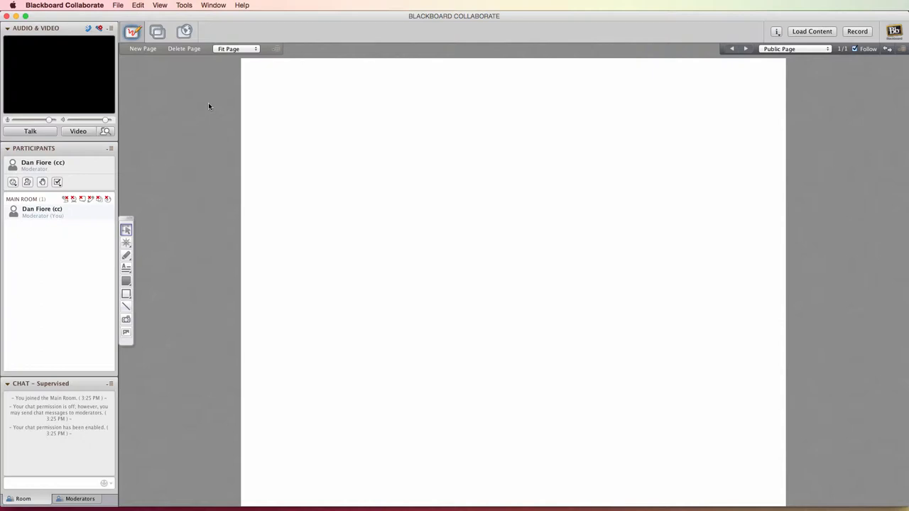
Enable the moderator's microphone with the Talk button in the Audio & Video panel.
left_click(29, 131)
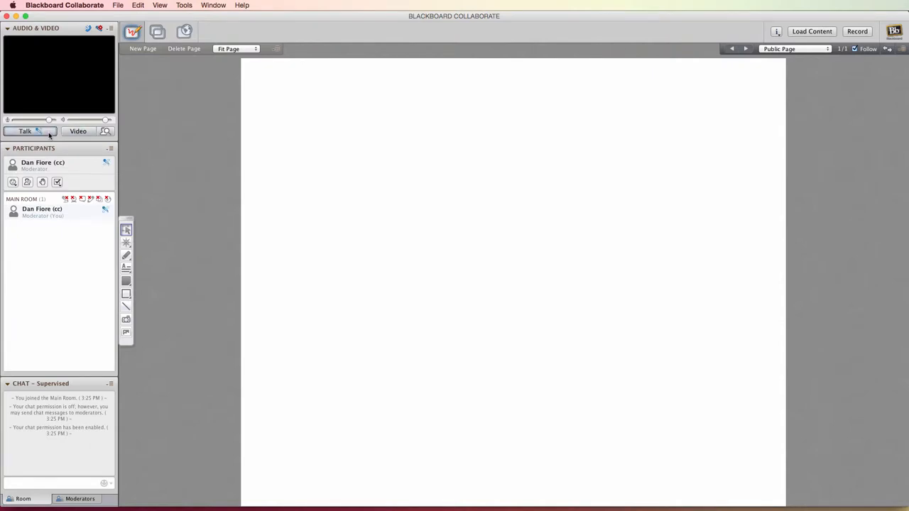
left_click(25, 132)
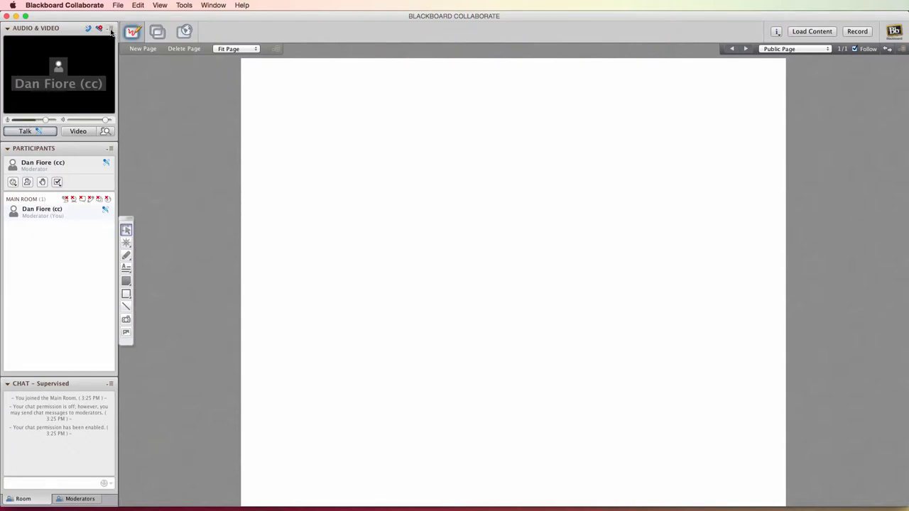
left_click(111, 28)
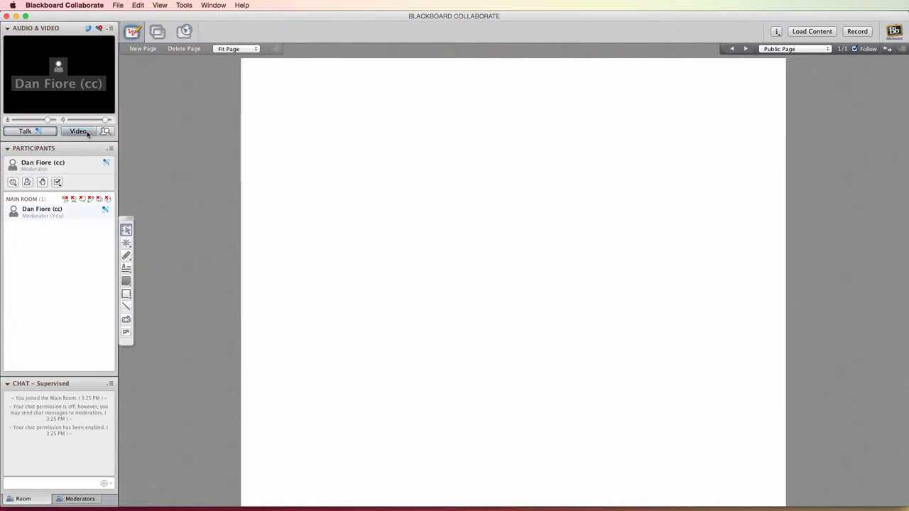
mouse_move(79, 132)
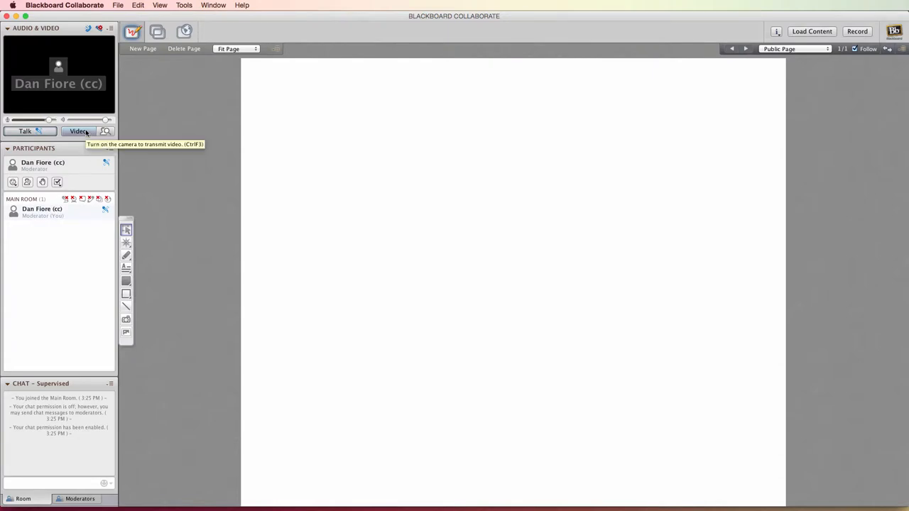
mouse_move(112, 28)
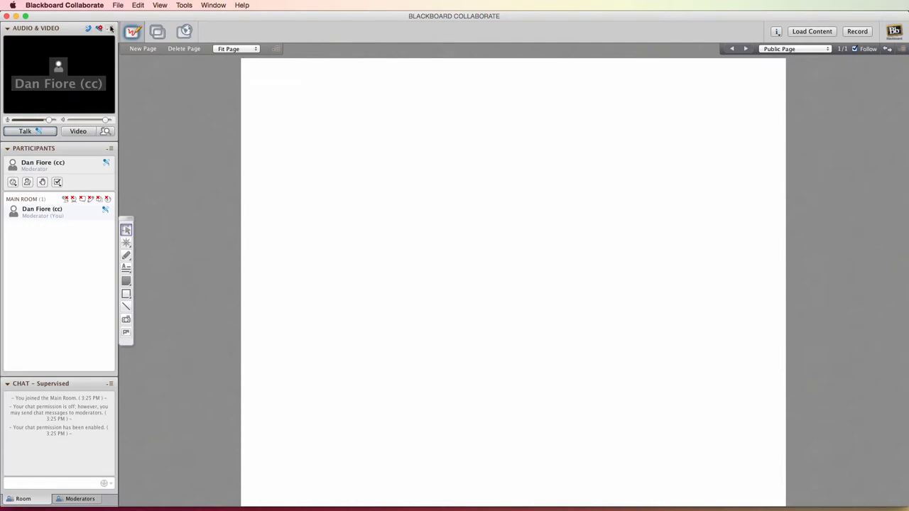
left_click(111, 28)
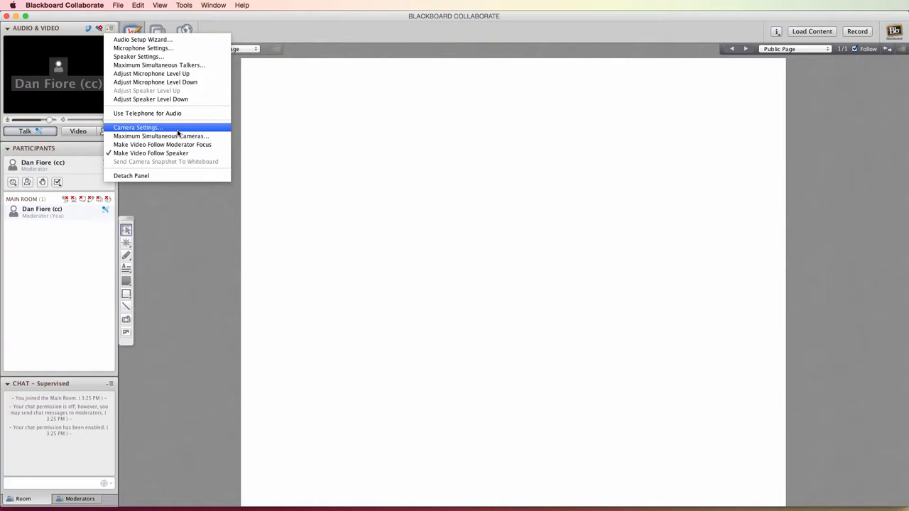
left_click(137, 127)
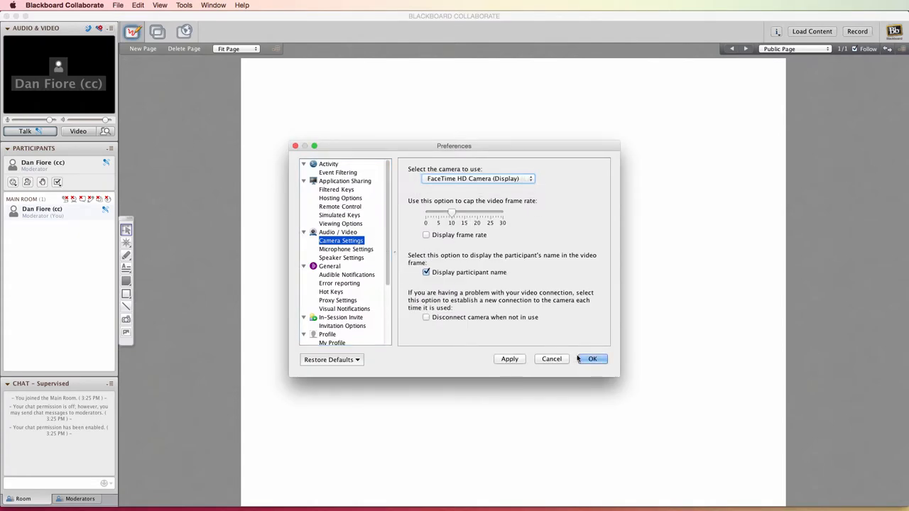
left_click(592, 359)
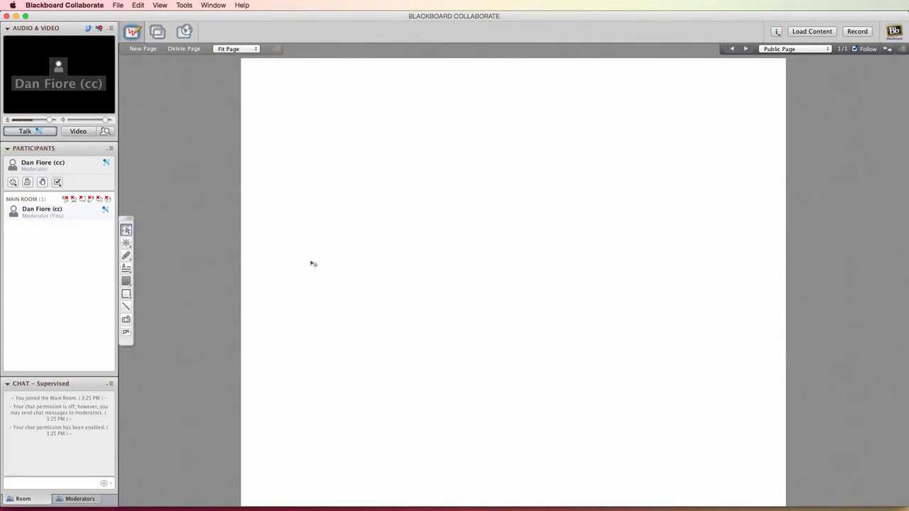
mouse_move(797, 102)
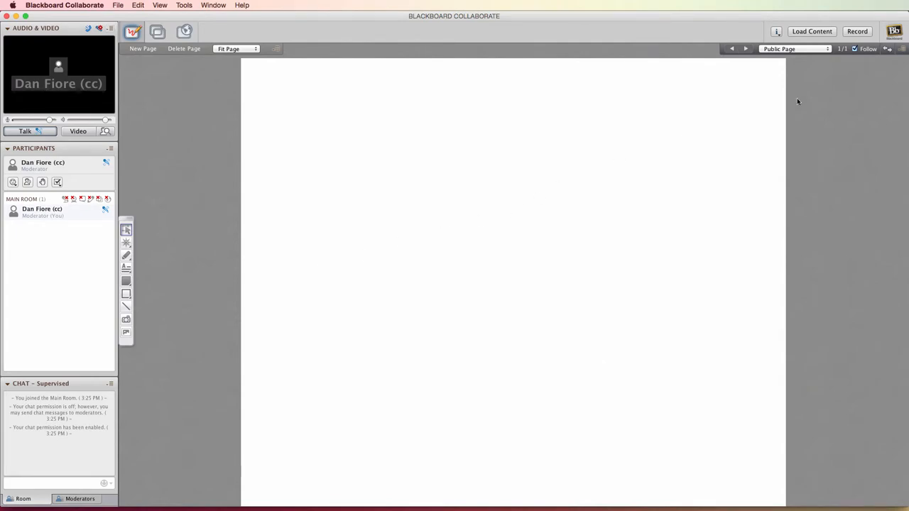
Start the session recording with OK, let it run briefly, then stop it.
left_click(858, 30)
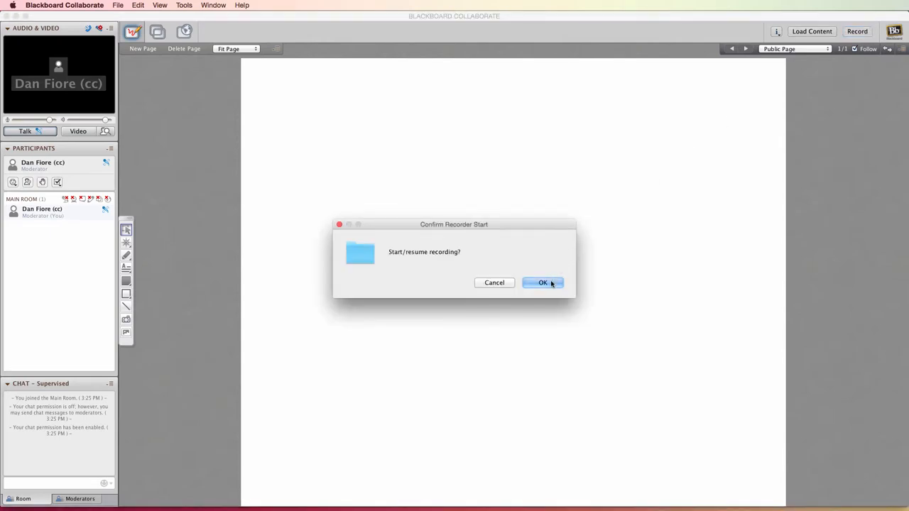
left_click(542, 283)
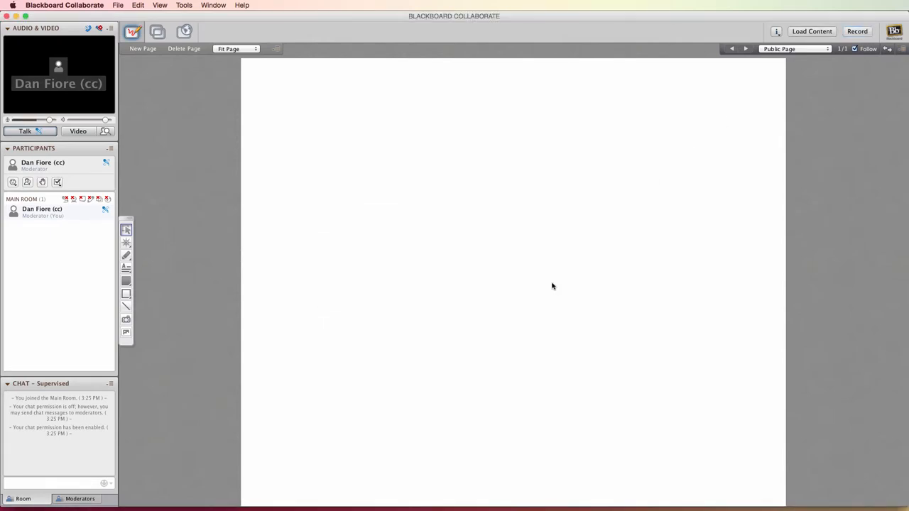
left_click(858, 30)
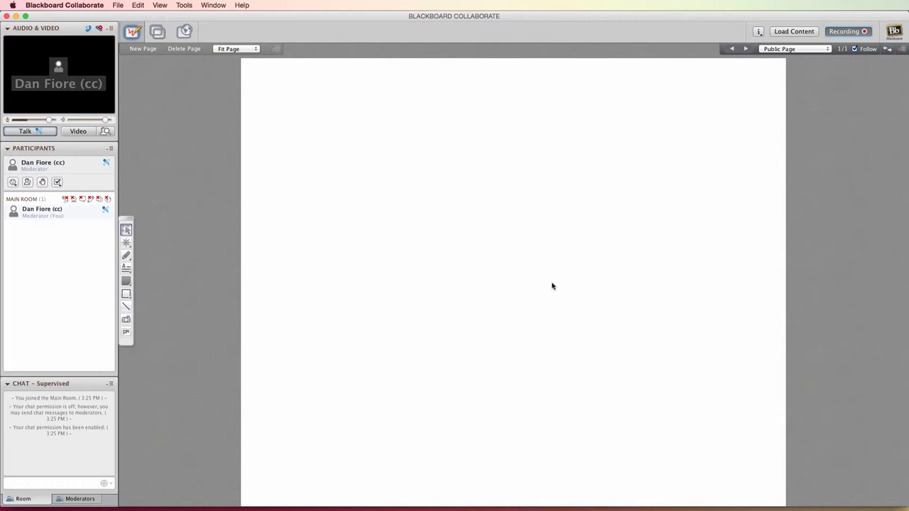
mouse_move(759, 187)
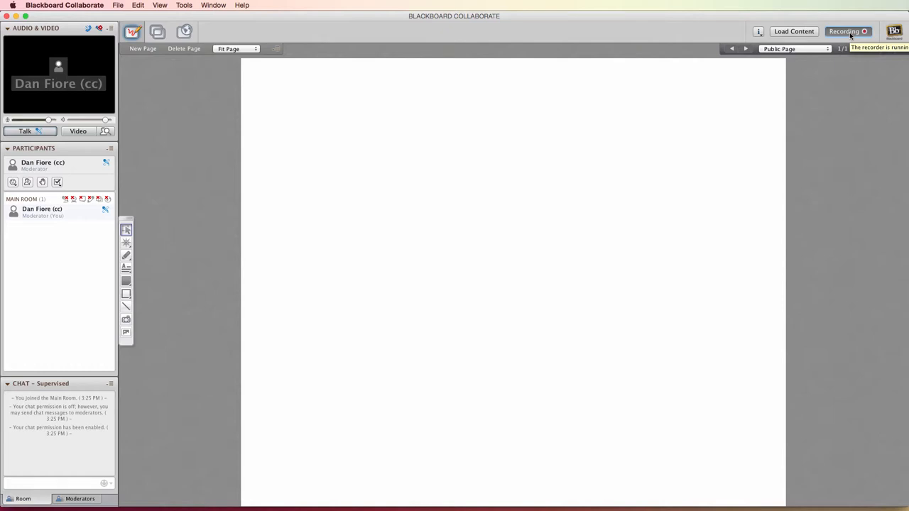
left_click(843, 32)
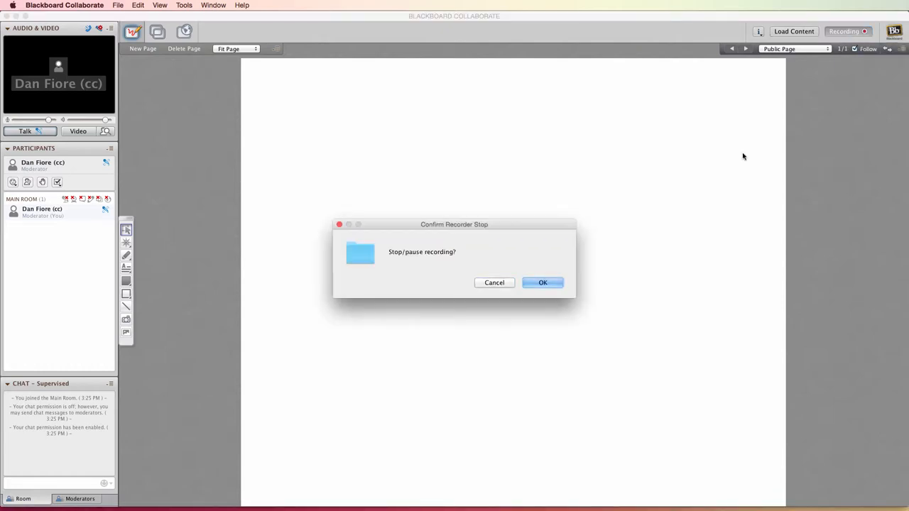
left_click(543, 283)
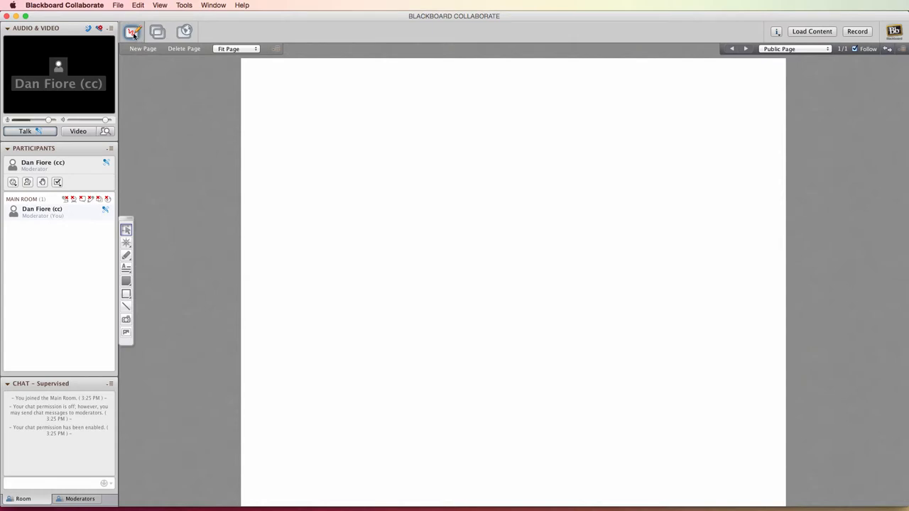
mouse_move(157, 32)
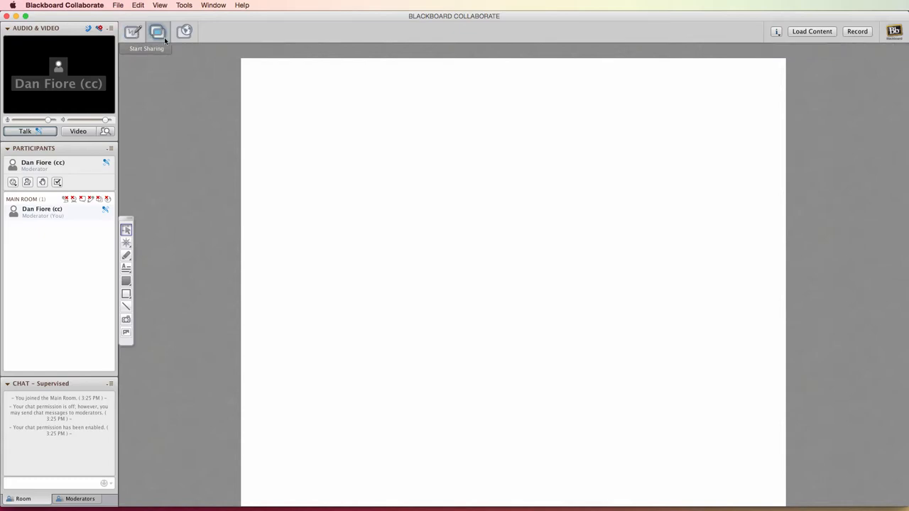
Share the whole desktop through Application Sharing, then end it with Stop Sharing.
left_click(157, 31)
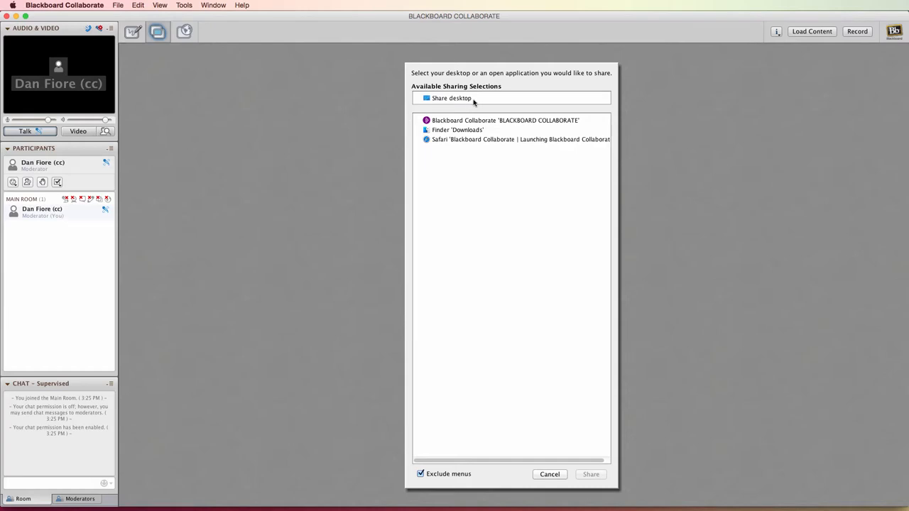
left_click(451, 98)
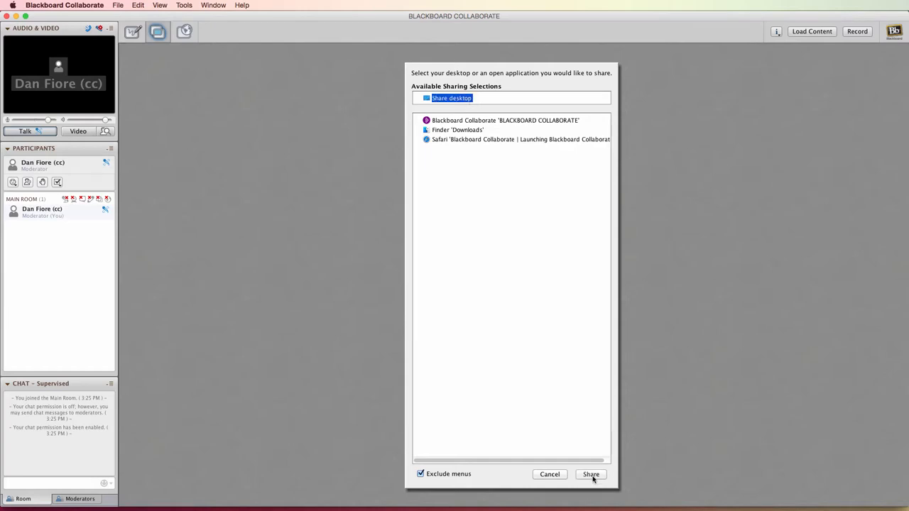
left_click(591, 475)
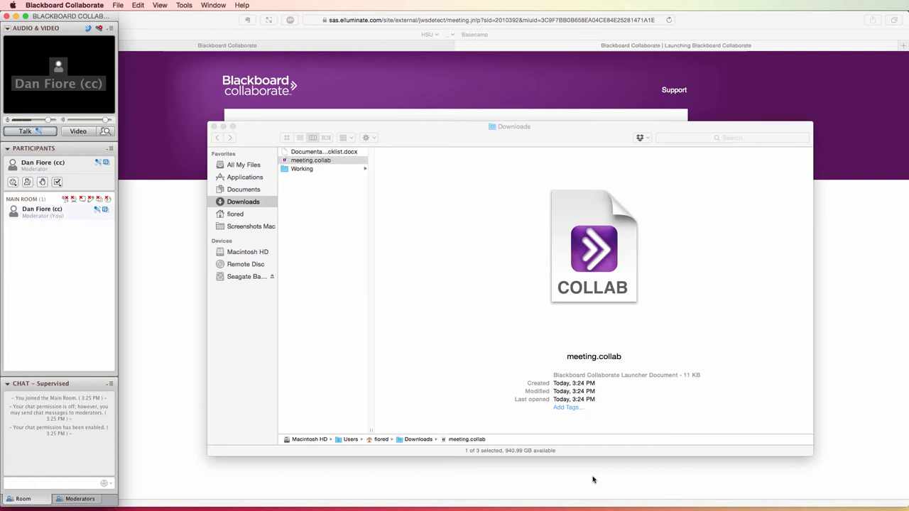
left_click(184, 5)
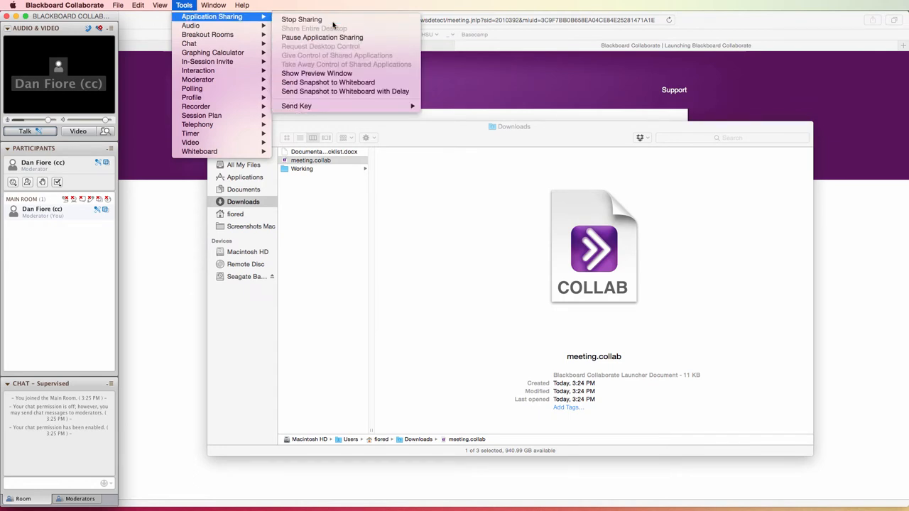
left_click(301, 19)
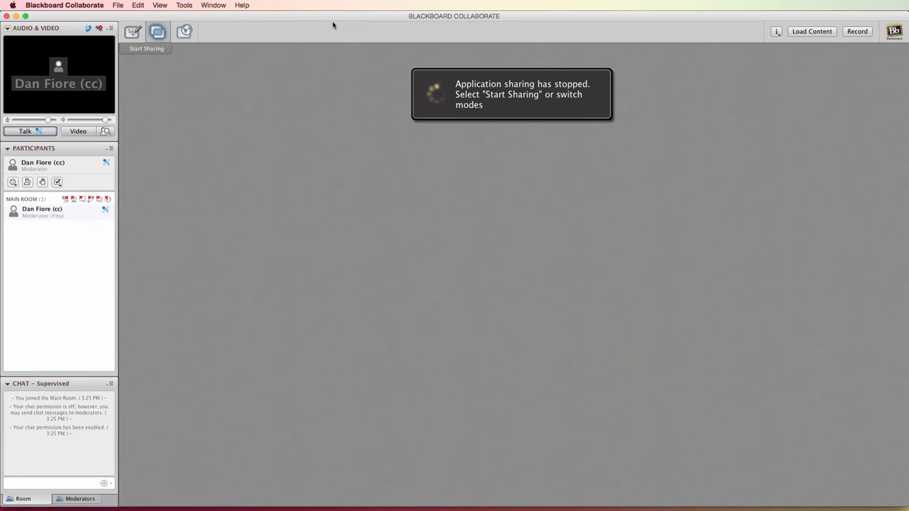
Switch back to the blank whiteboard with the Whiteboard mode button.
left_click(133, 31)
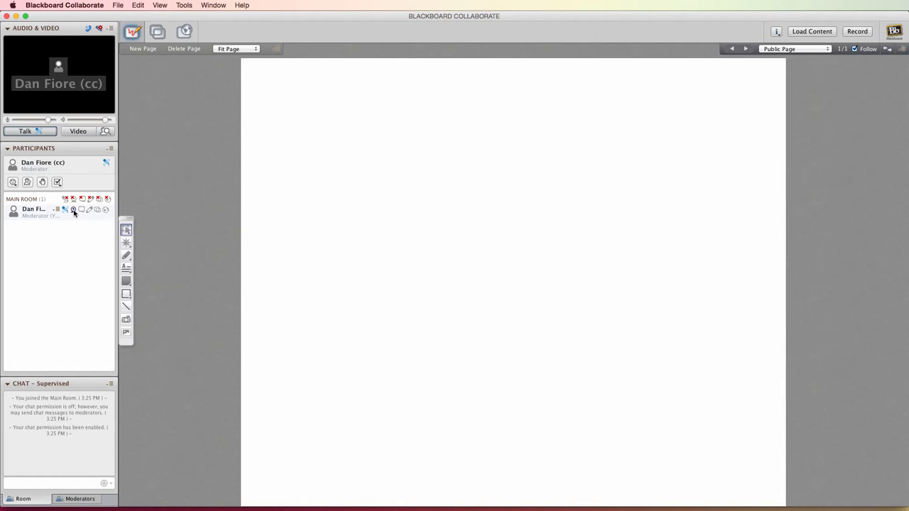
mouse_move(73, 209)
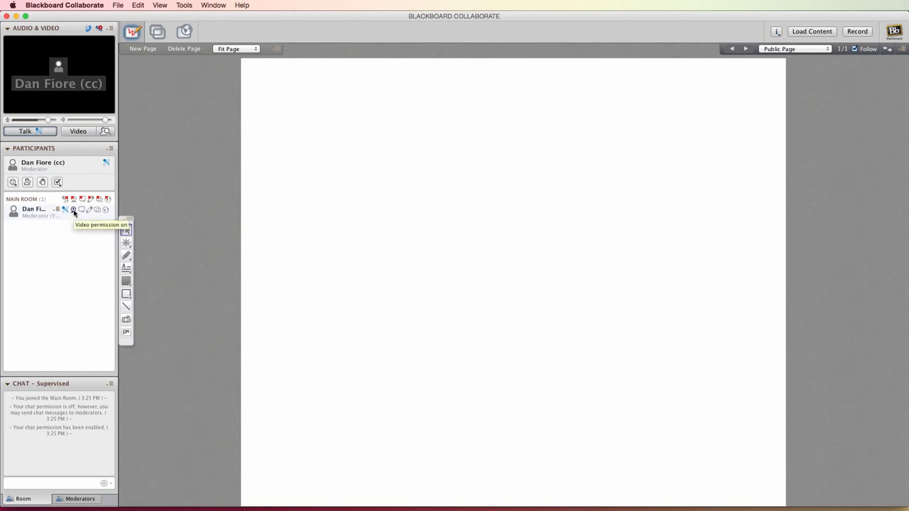
mouse_move(80, 210)
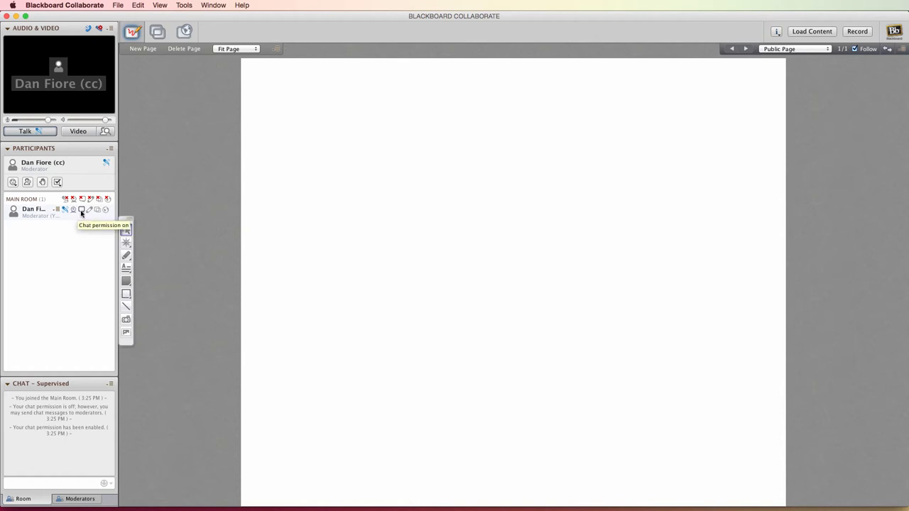
mouse_move(89, 209)
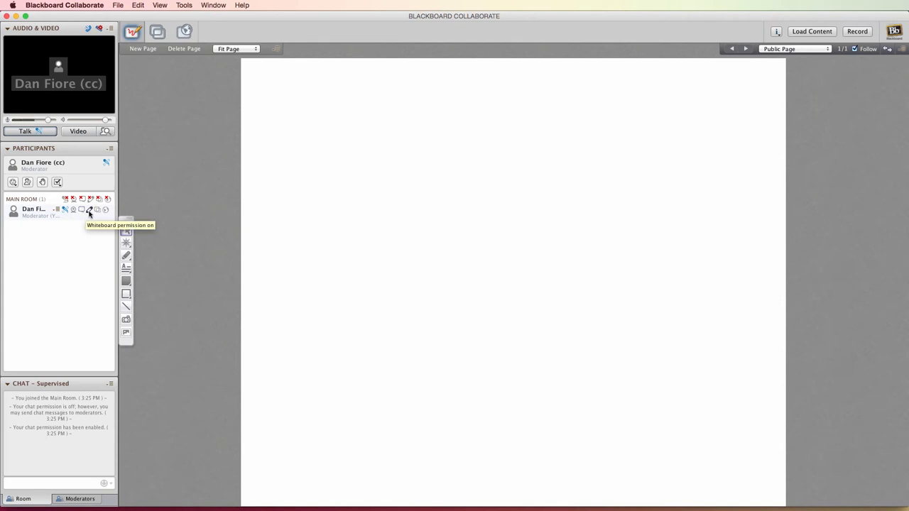
mouse_move(97, 210)
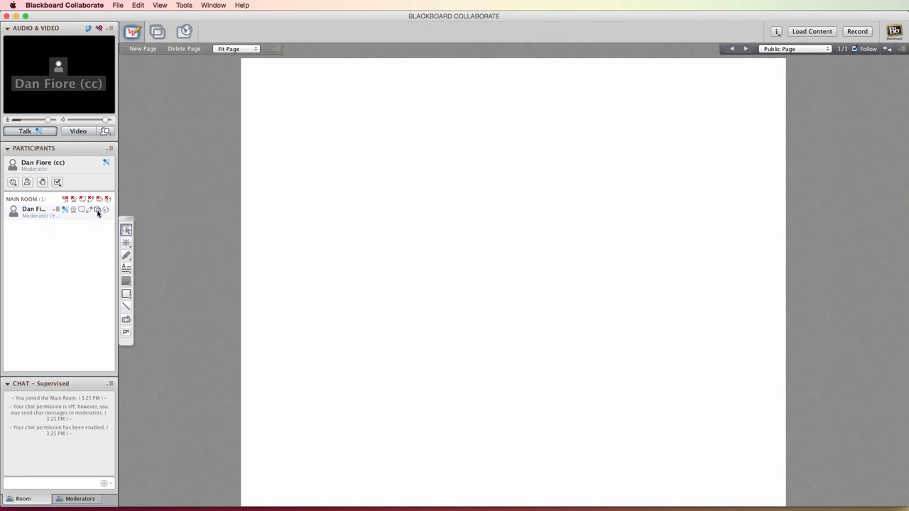
mouse_move(105, 209)
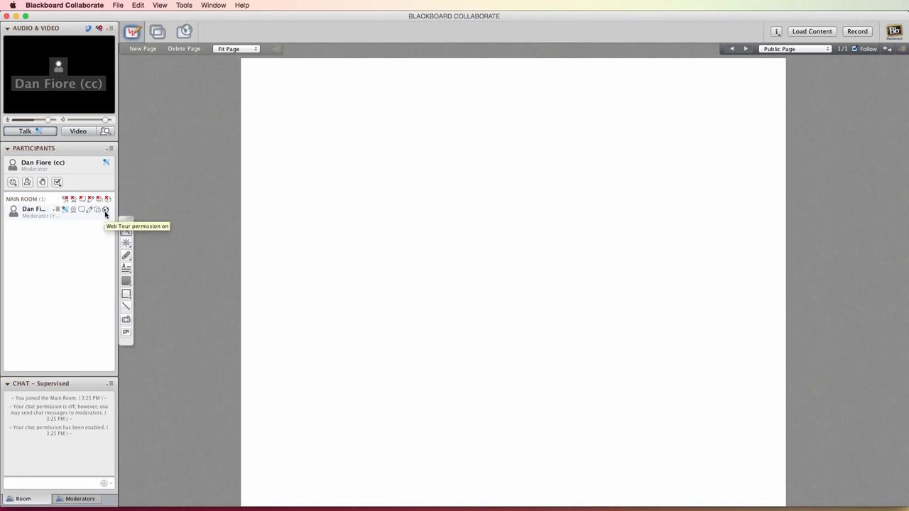
mouse_move(82, 200)
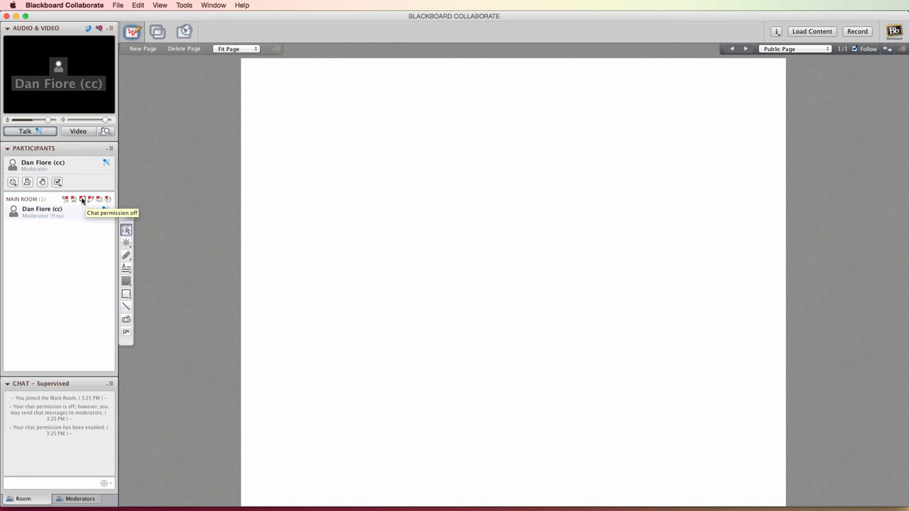
mouse_move(105, 208)
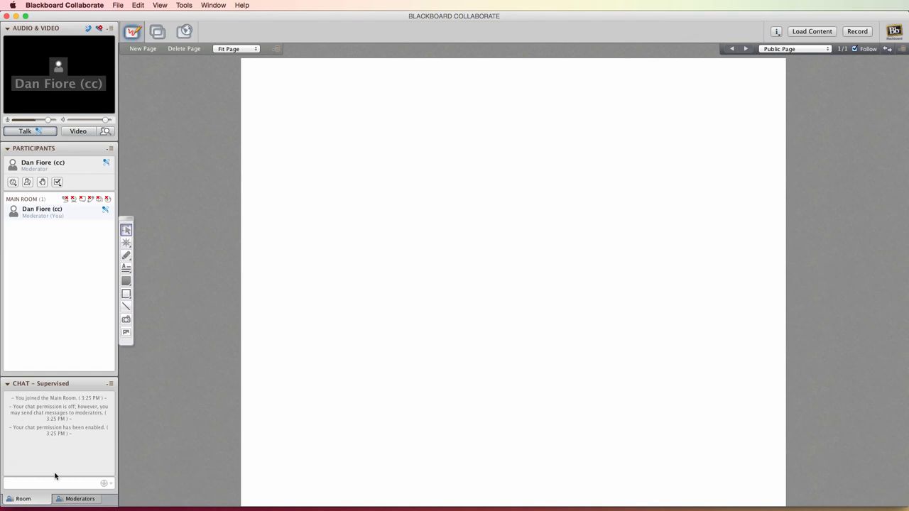
mouse_move(86, 270)
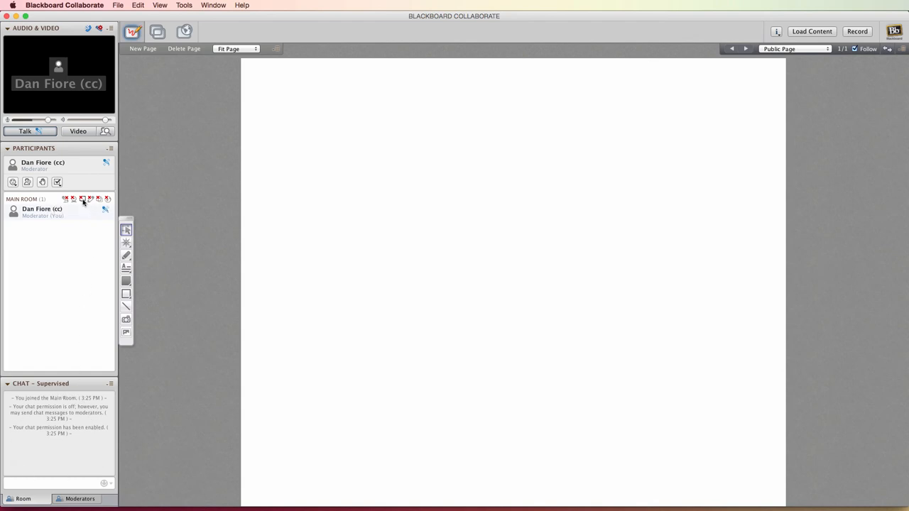
mouse_move(81, 200)
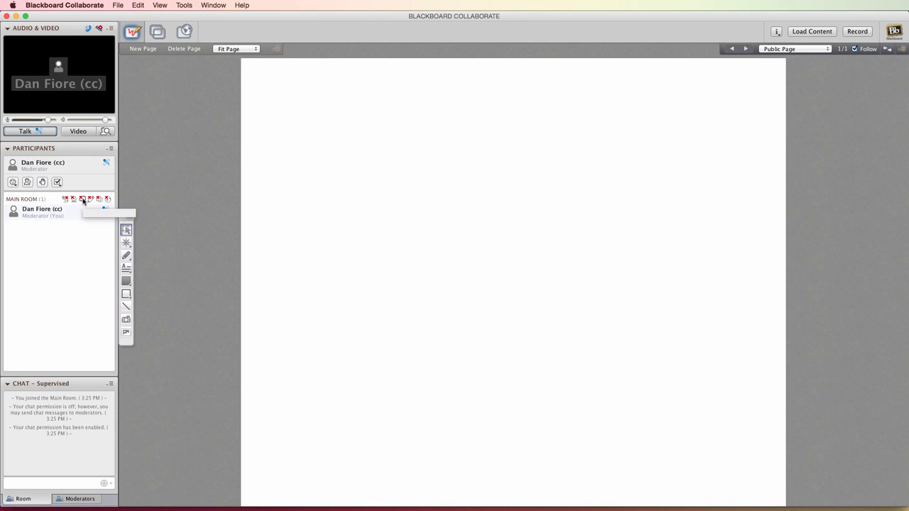
mouse_move(82, 199)
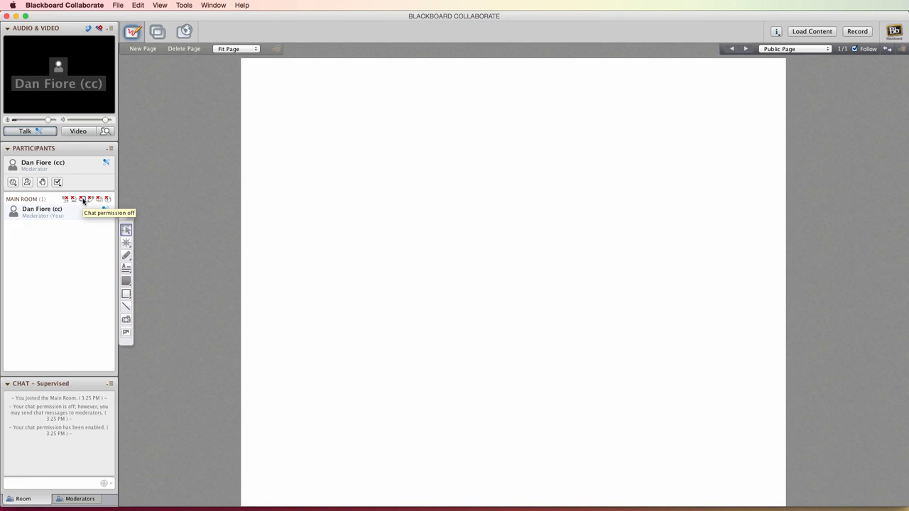